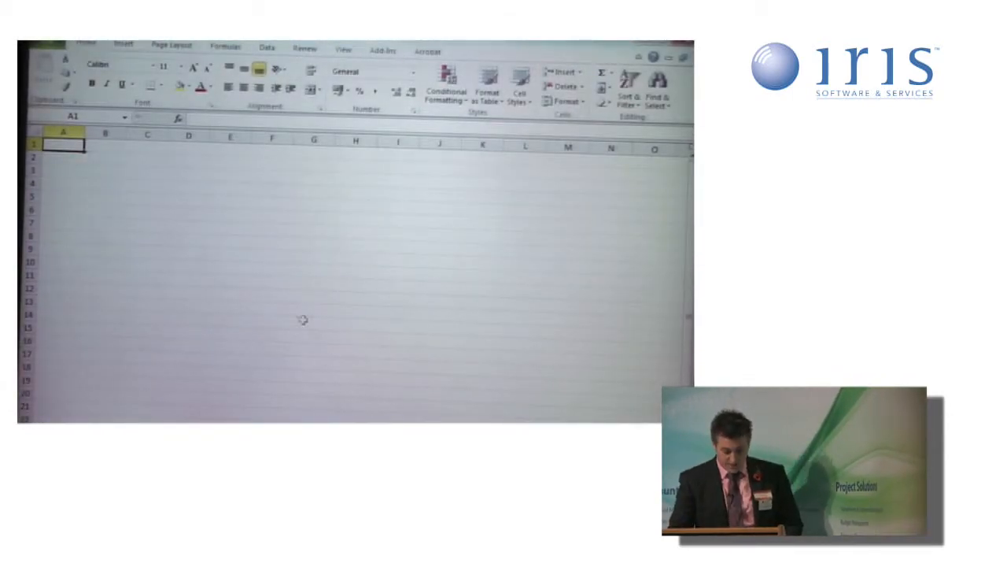
Begin an Exchequer OLE formula in cell D10 with =Ent
left_click(183, 262)
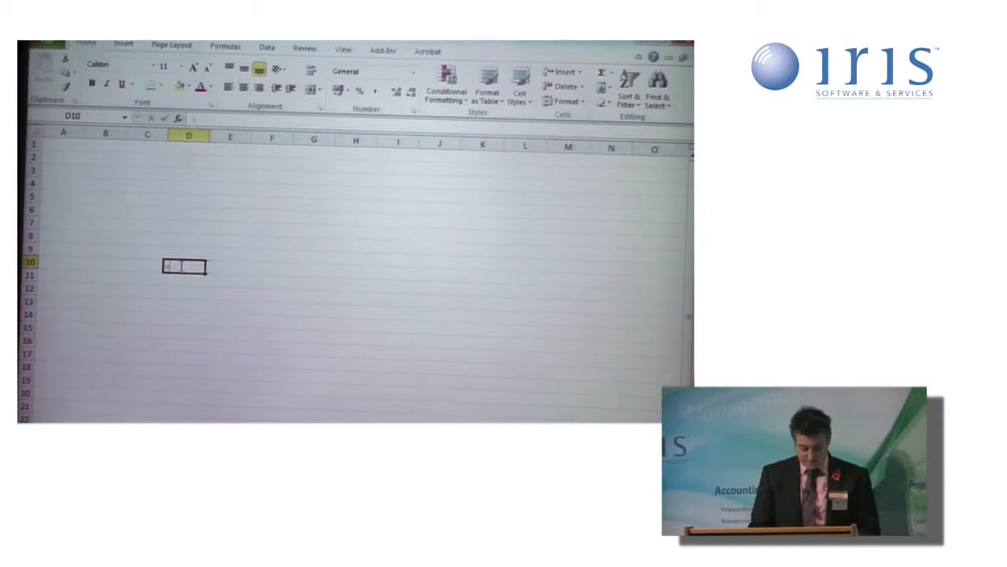
type("=Ent")
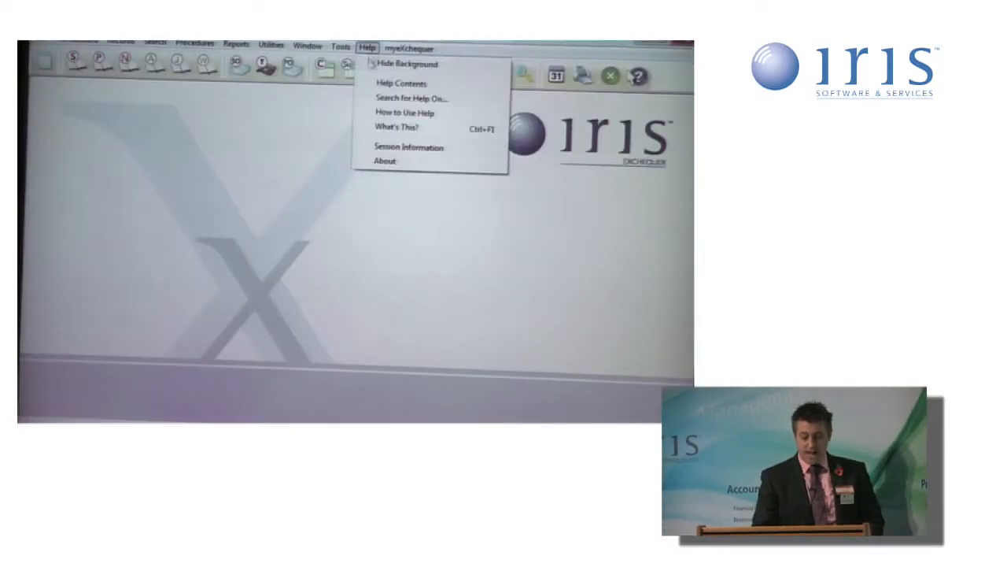
mouse_move(401, 83)
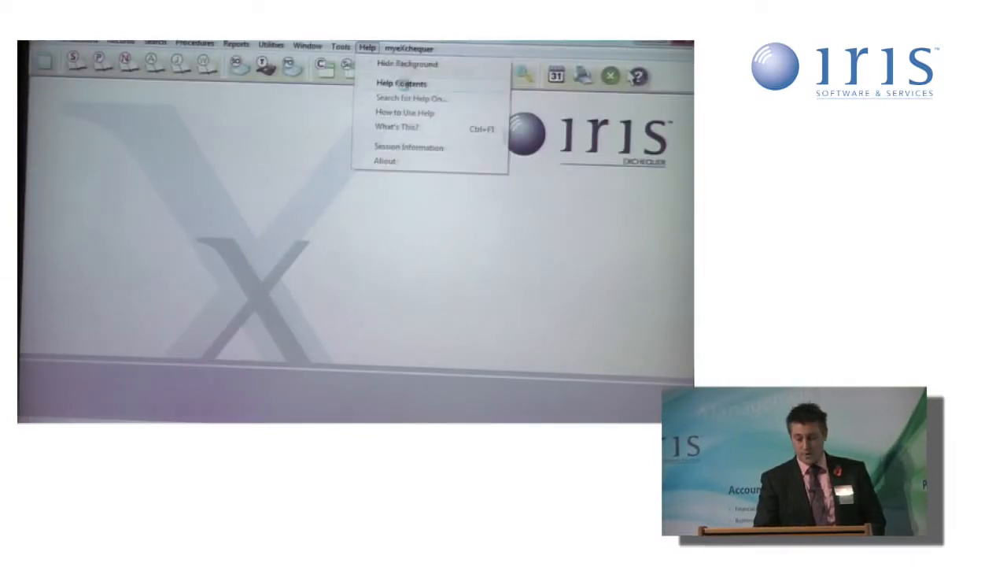
Bring up the IRIS Exchequer help contents from the Help menu
left_click(400, 82)
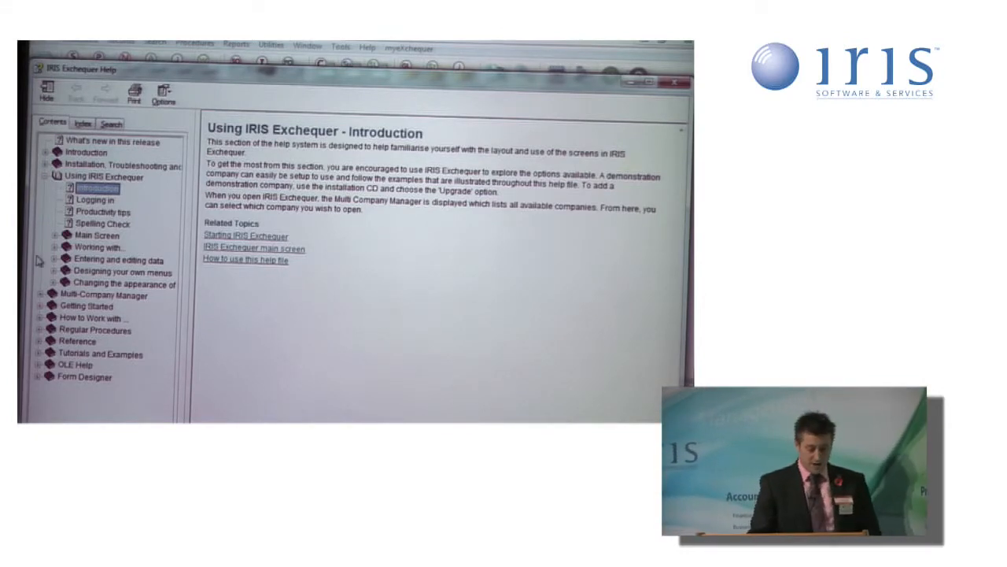
Expand OLE Help and show the Categorical Reference of OLE functions
left_click(72, 361)
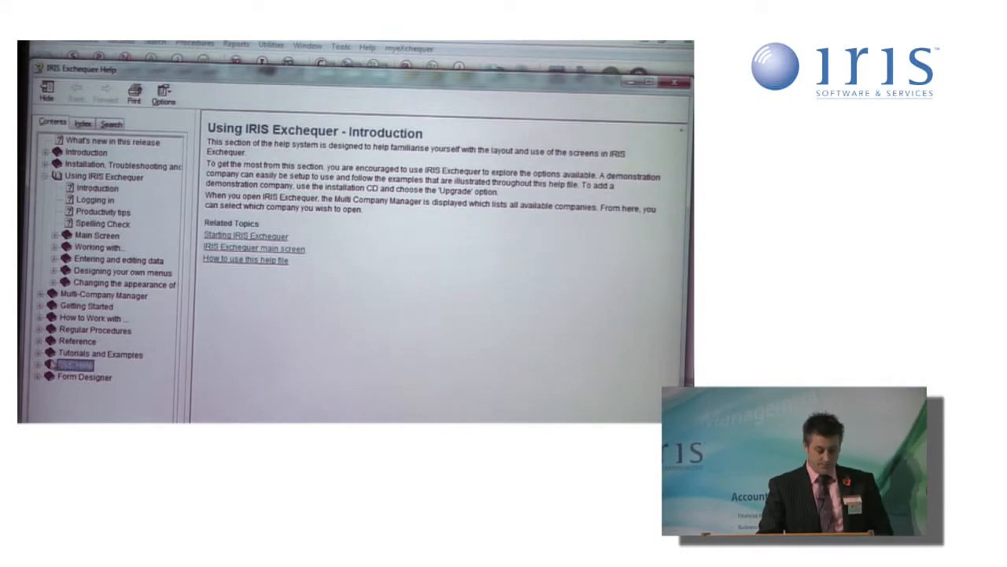
left_click(71, 365)
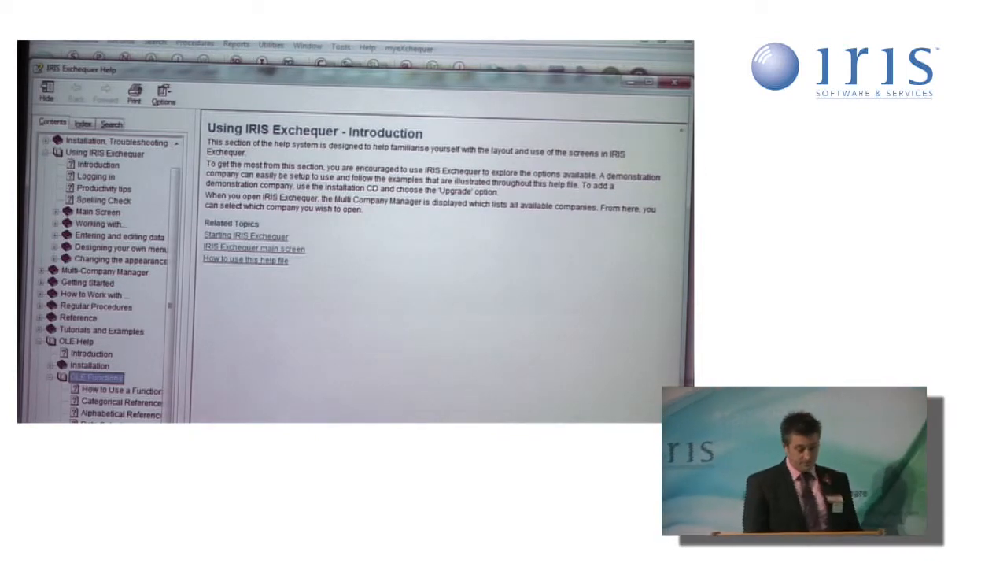
left_click(123, 413)
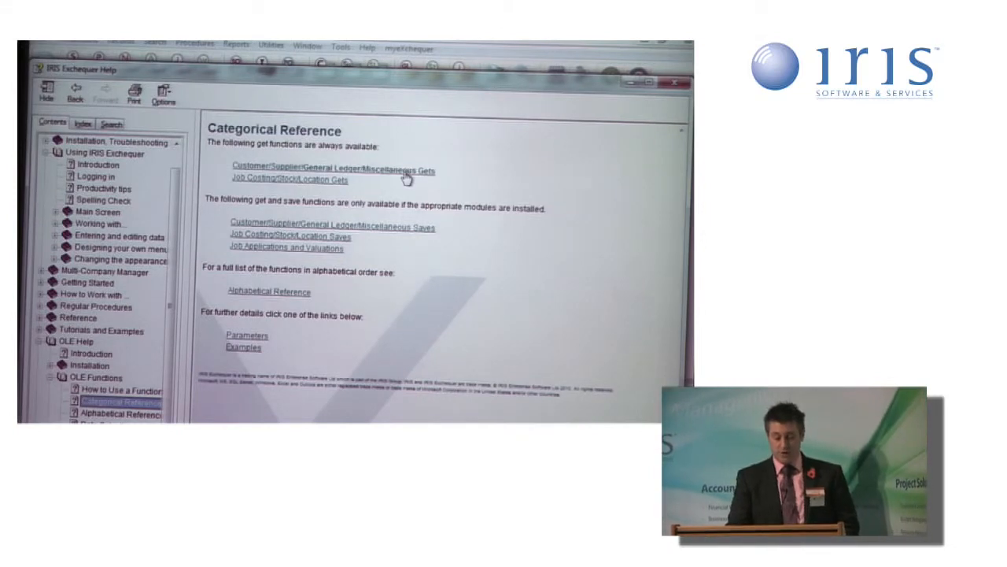
Show the EntCustNetSales reference via the Customer/Supplier/General Ledger gets list
left_click(321, 170)
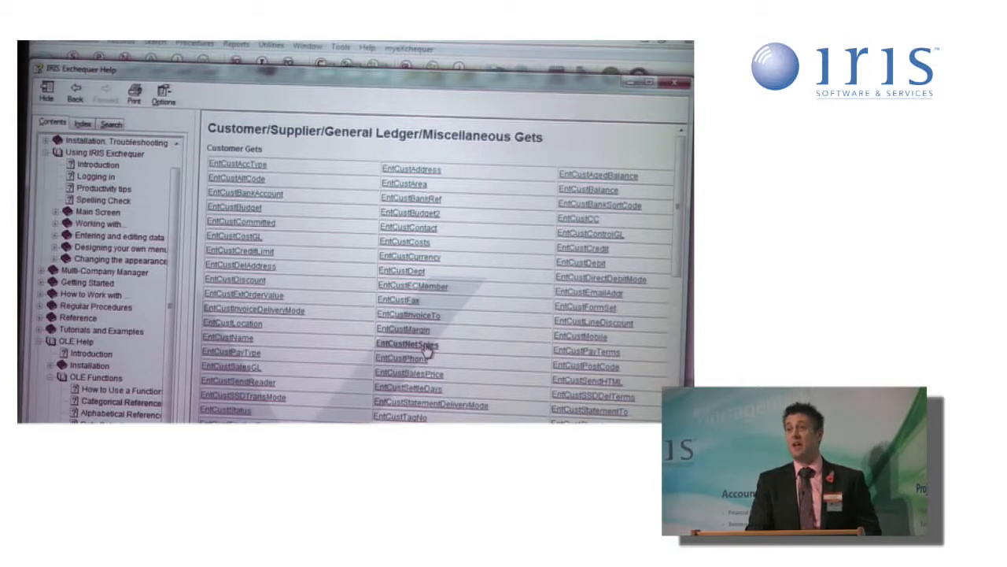
left_click(398, 342)
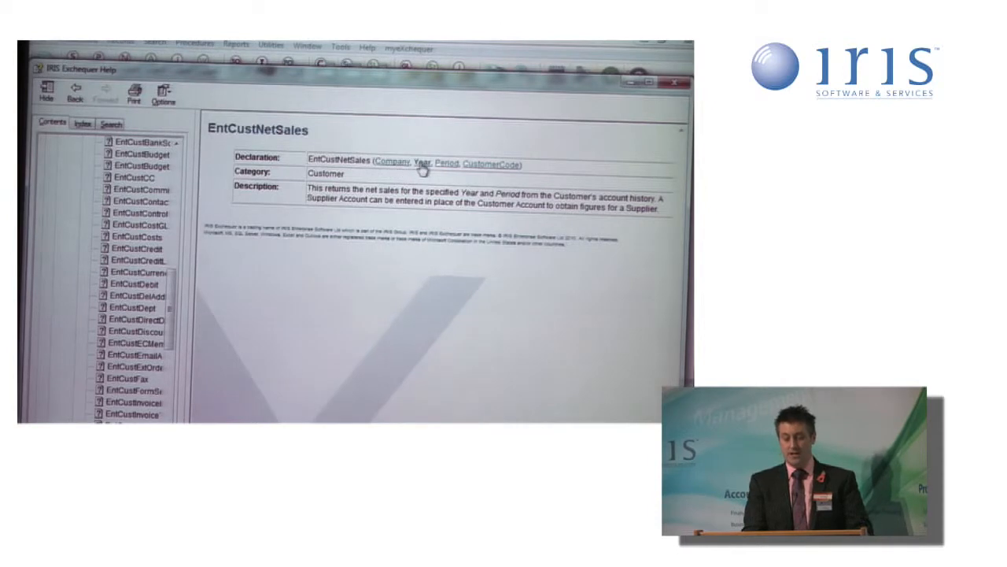
mouse_move(498, 170)
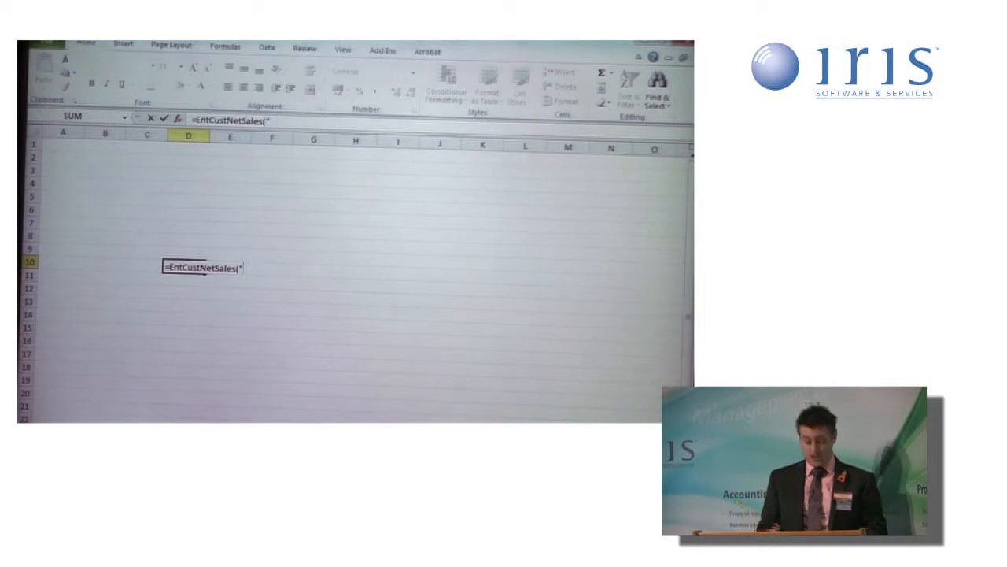
Complete the formula as EntCustNetSales("ELEC01",2007,1,"LINT01") and confirm it
type("ELEC01\"")
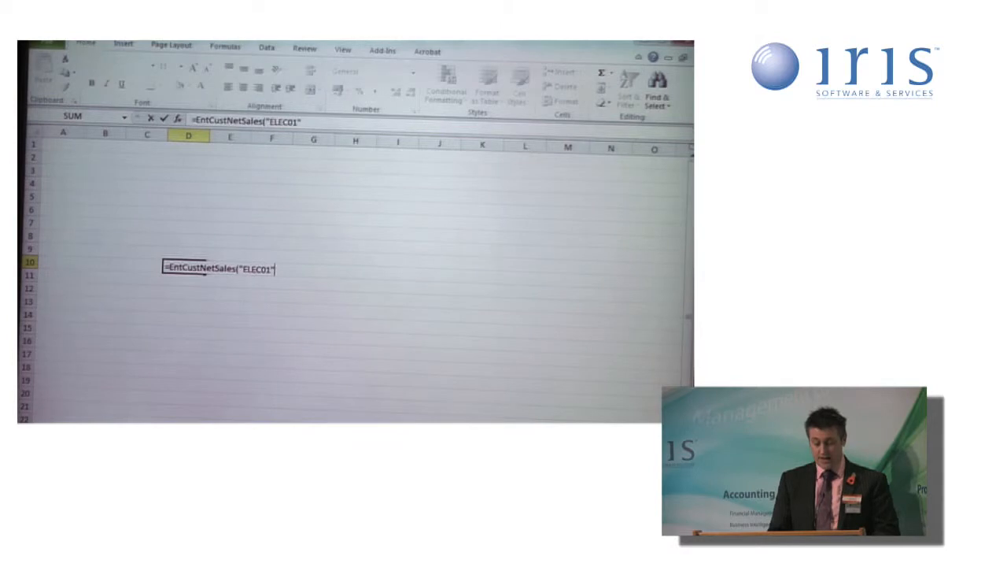
type(",2007,1")
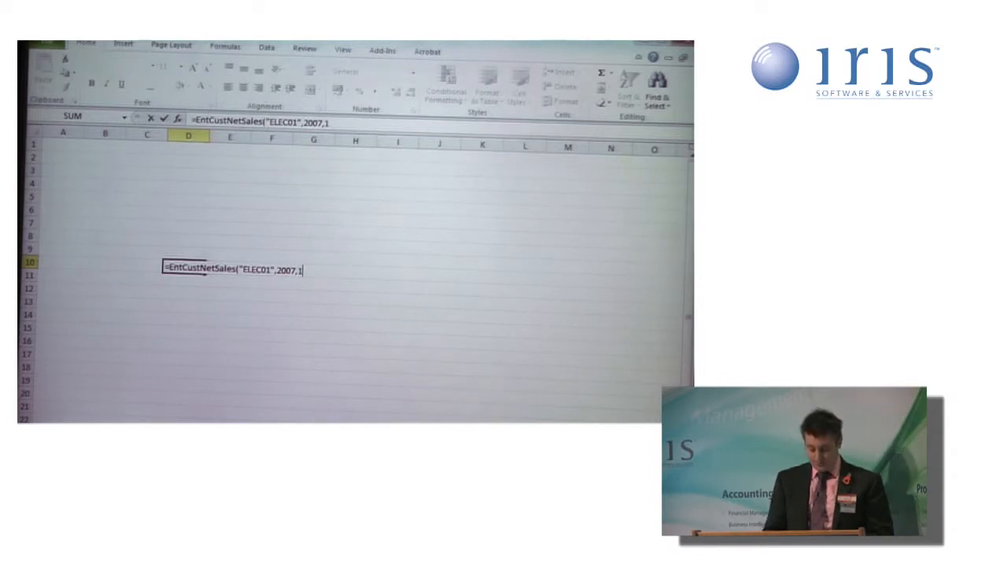
type(",\"LINT01\"")
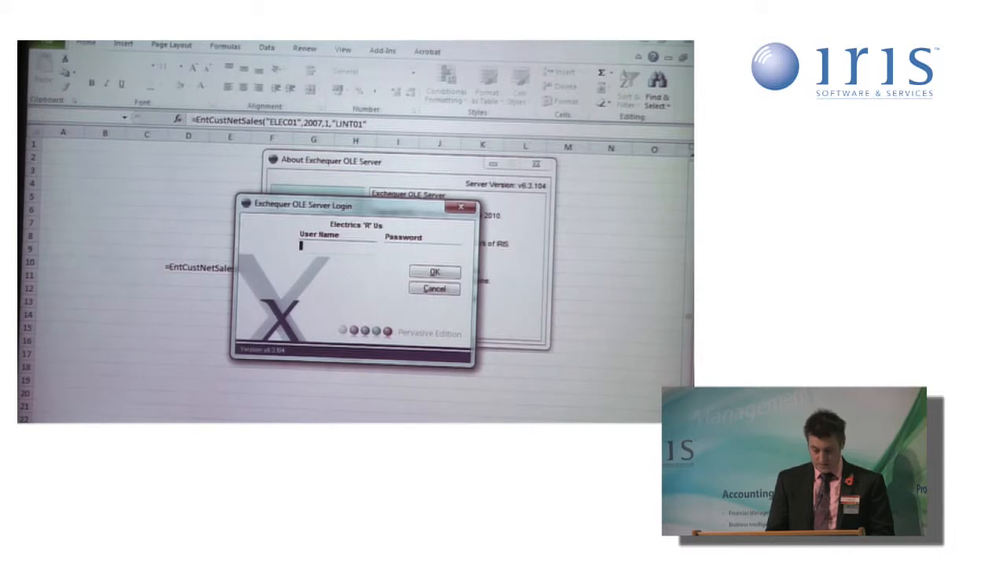
Log in to the Exchequer OLE Server as MANAGER with its password
type("MANAGER")
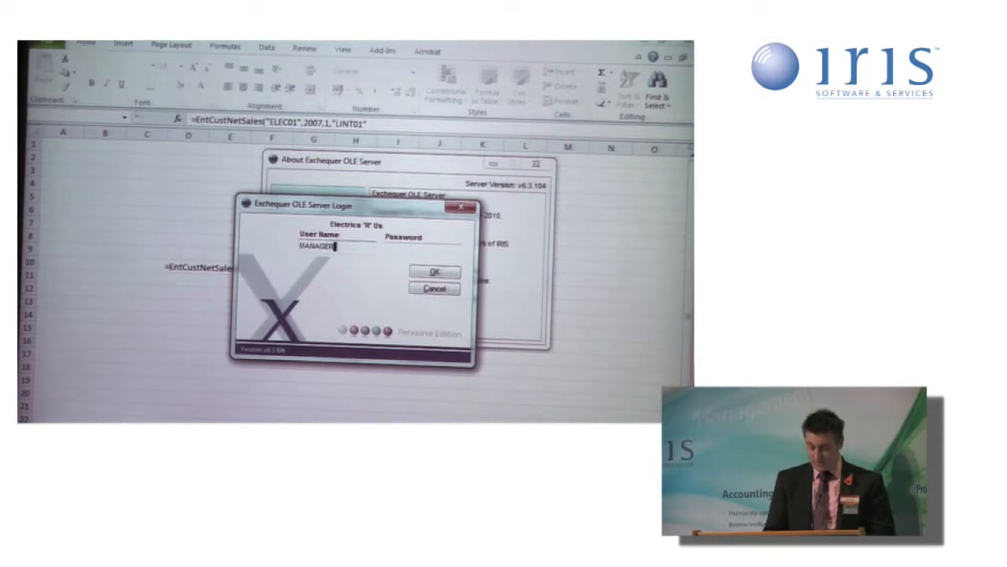
left_click(403, 249)
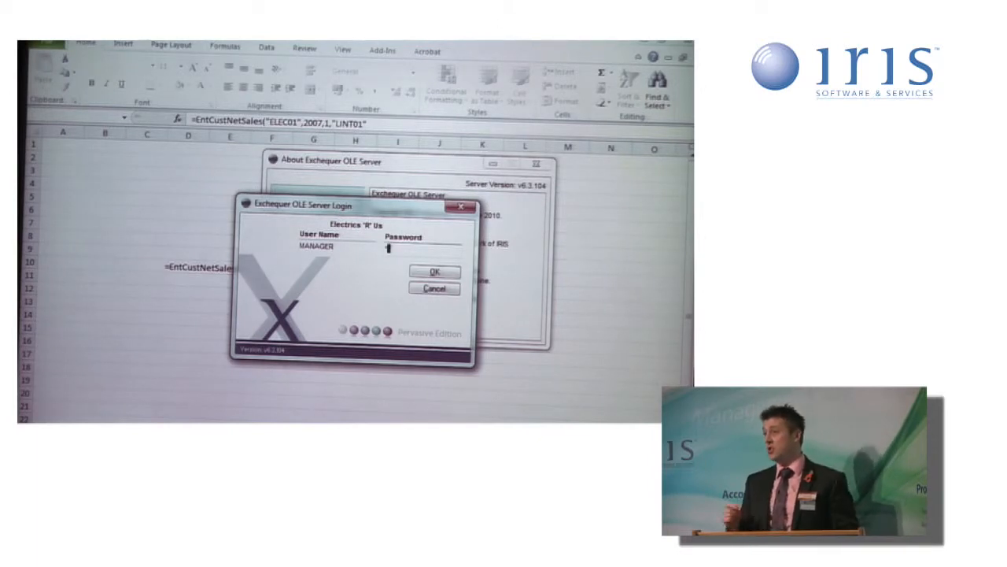
left_click(435, 270)
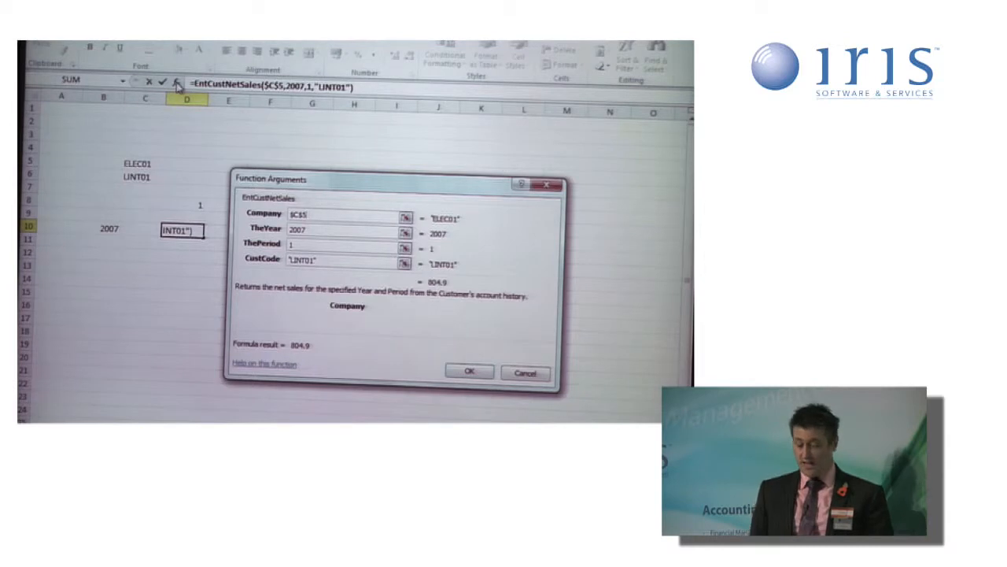
Set the arguments to Company $C$5, TheYear $B10, ThePeriod D$8 and CustCode $C$6
left_click(350, 230)
type("$B10")
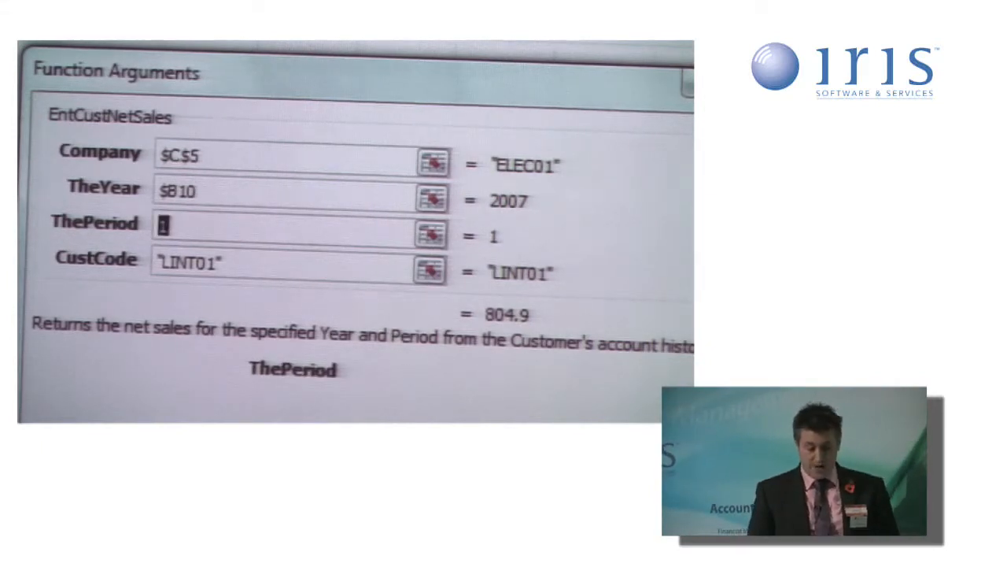
type("D8")
left_click(282, 266)
type("C6")
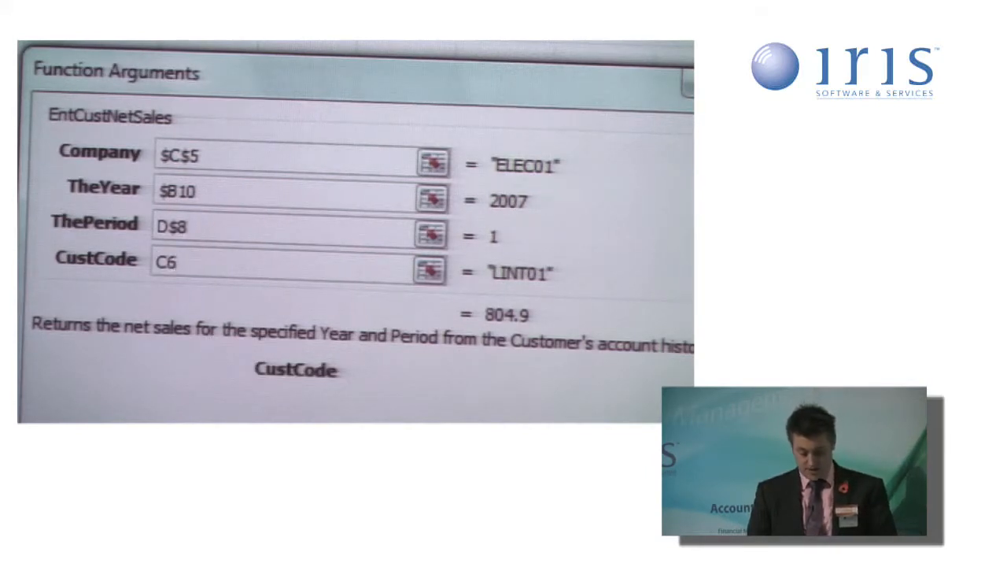
type("$C$6")
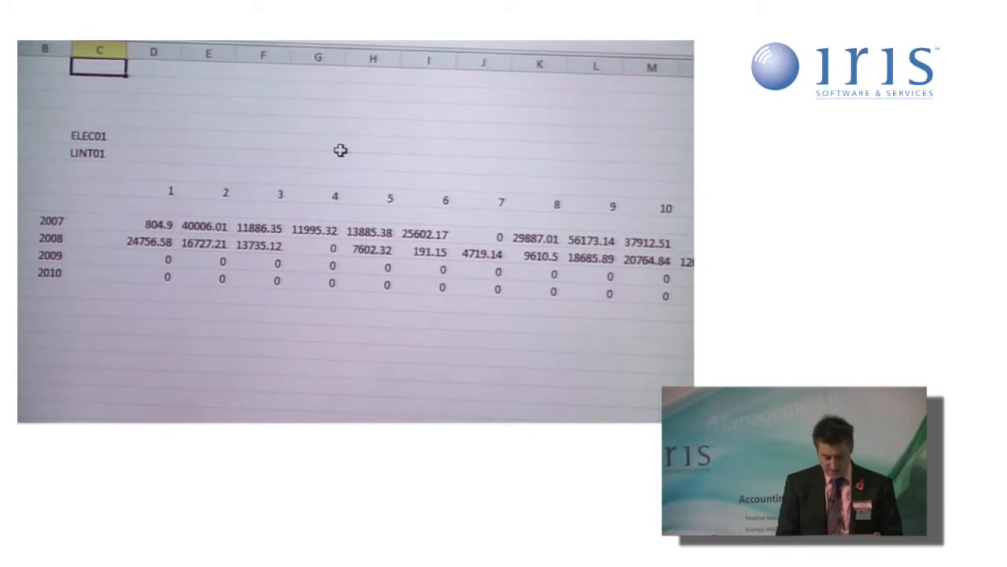
type("Customer Sales")
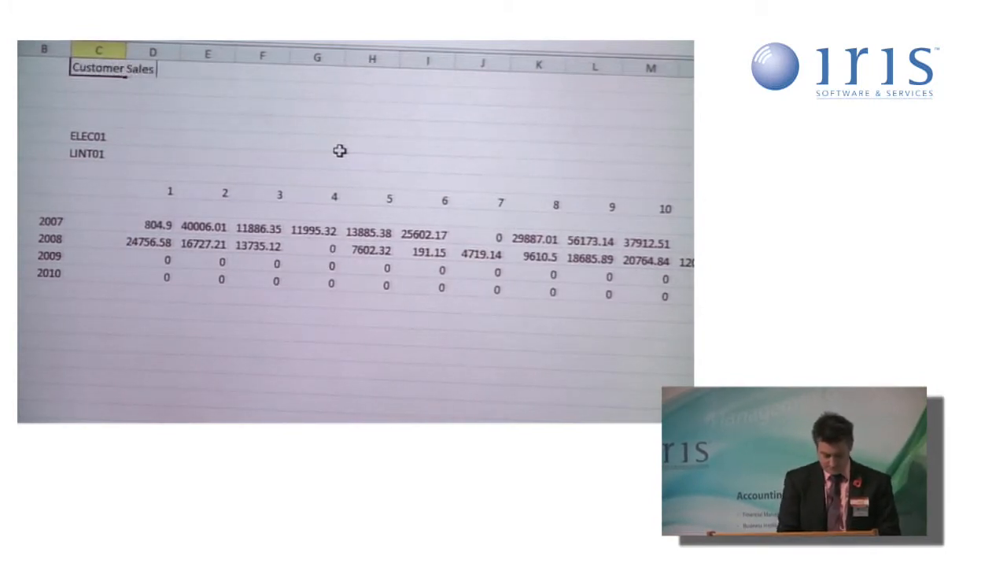
type("Enquiry")
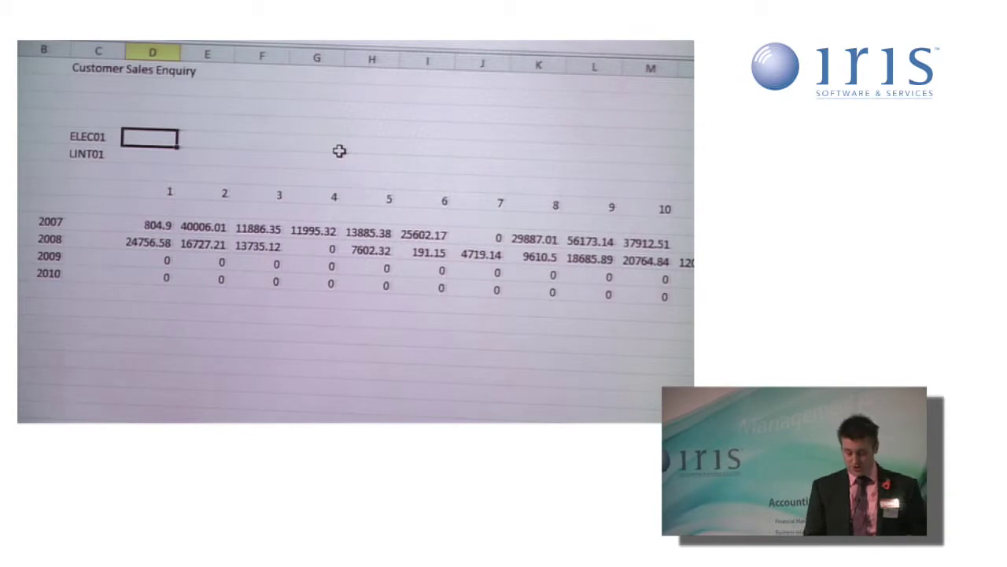
type("=")
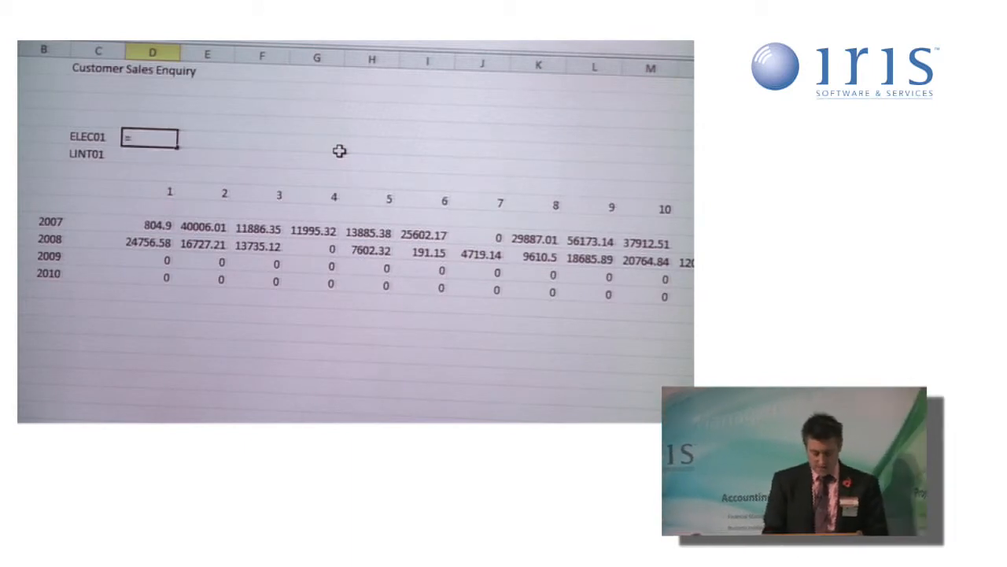
Enter =EntCompanyName(C5) in D5, returning Electrics 'R' Us
type("EntCompanyName")
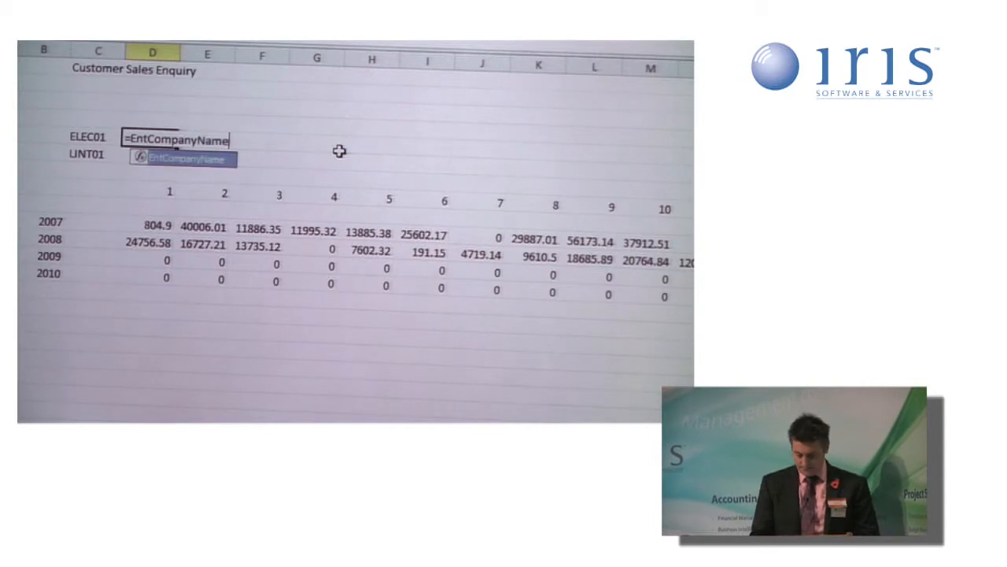
type("(C5")
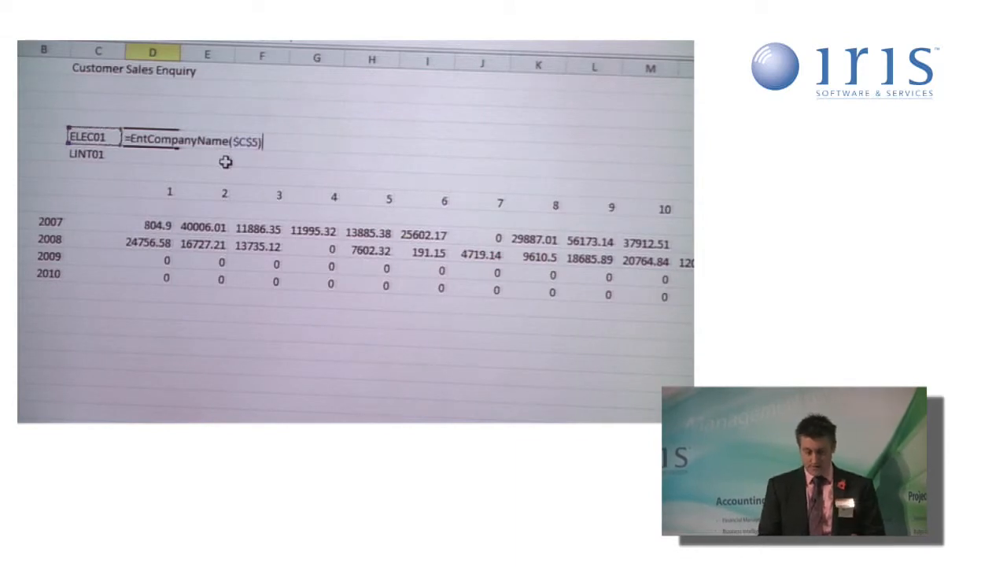
key("Enter")
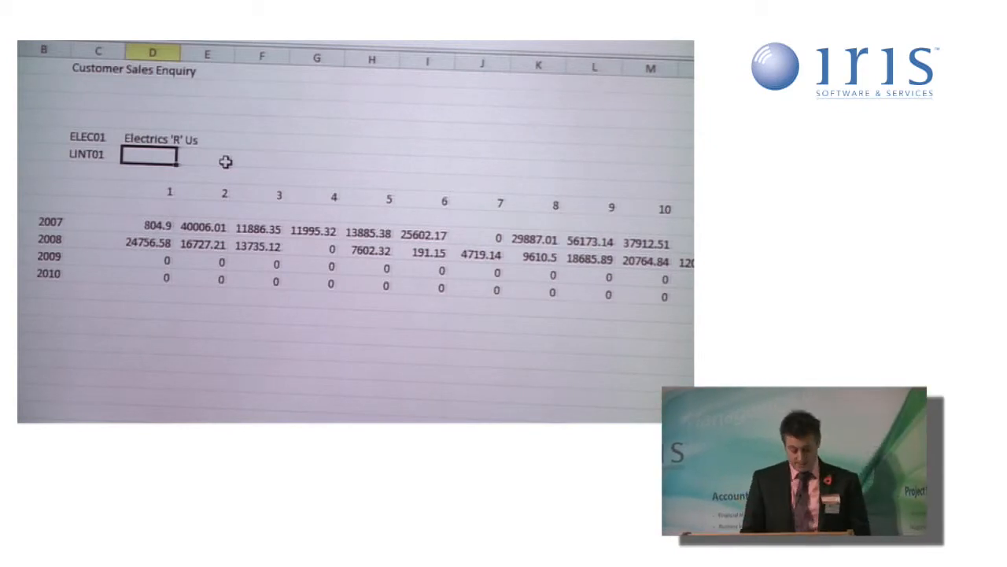
Enter =EntCustName($C$5,$C$6) in D6 to show the customer's name
type("=EntCustName($C$5,$C$6")
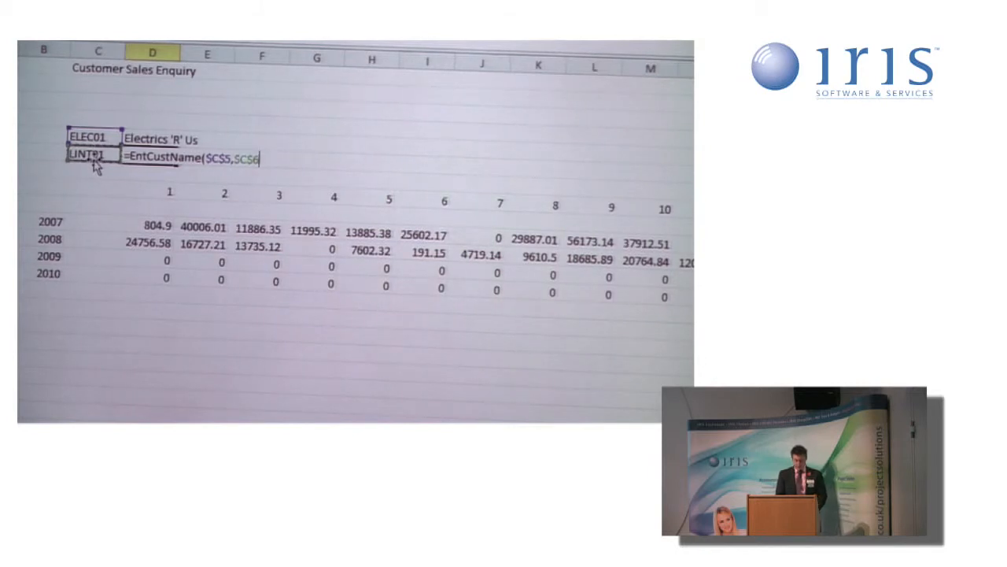
key("Enter")
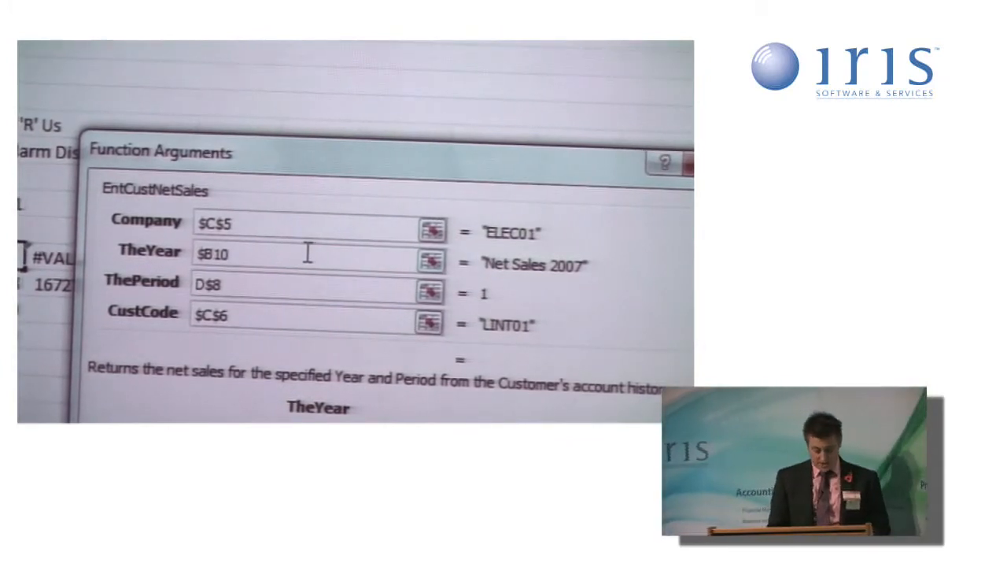
Wrap the TheYear argument $B10 in RIGHT( with a comma for the character count
type("RIGHT(")
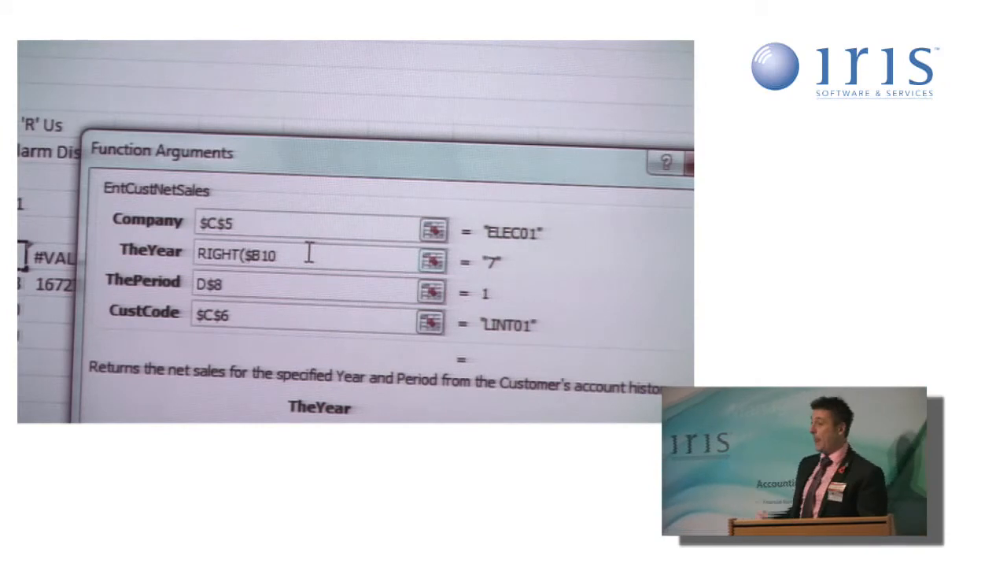
type(",")
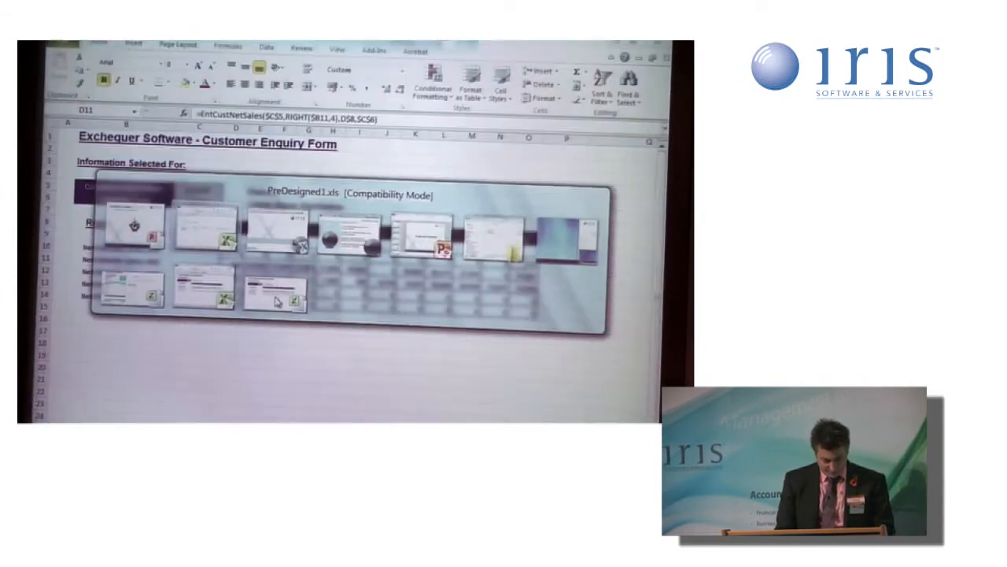
left_click(274, 301)
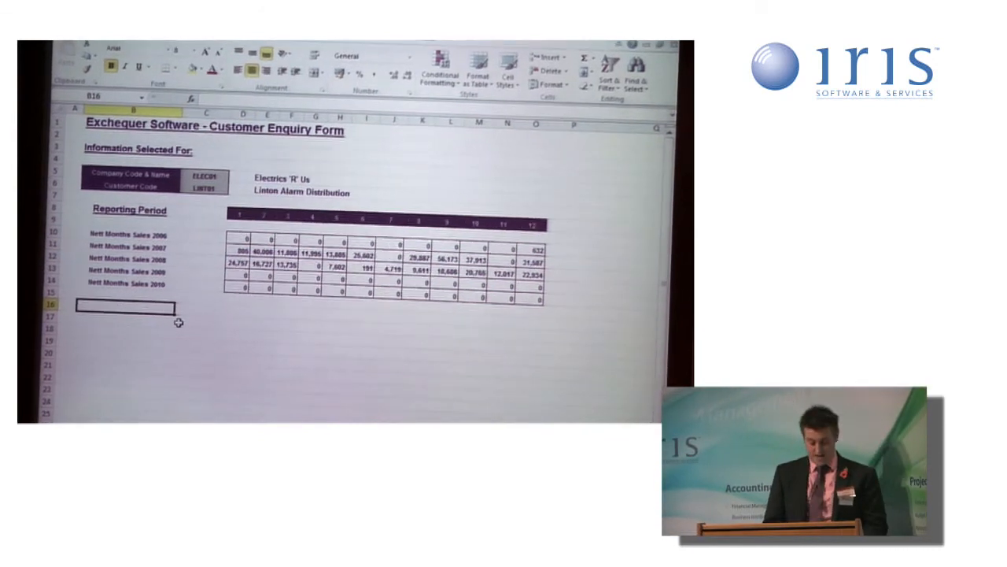
Start entering 'Cumulative' as the row label in B16 beneath the 2010 net sales row
type("Cumu")
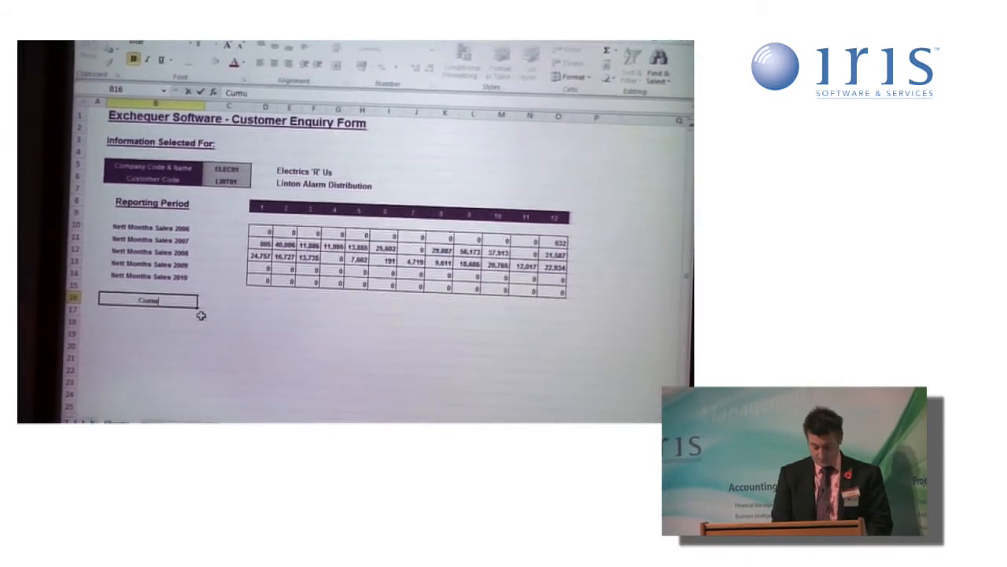